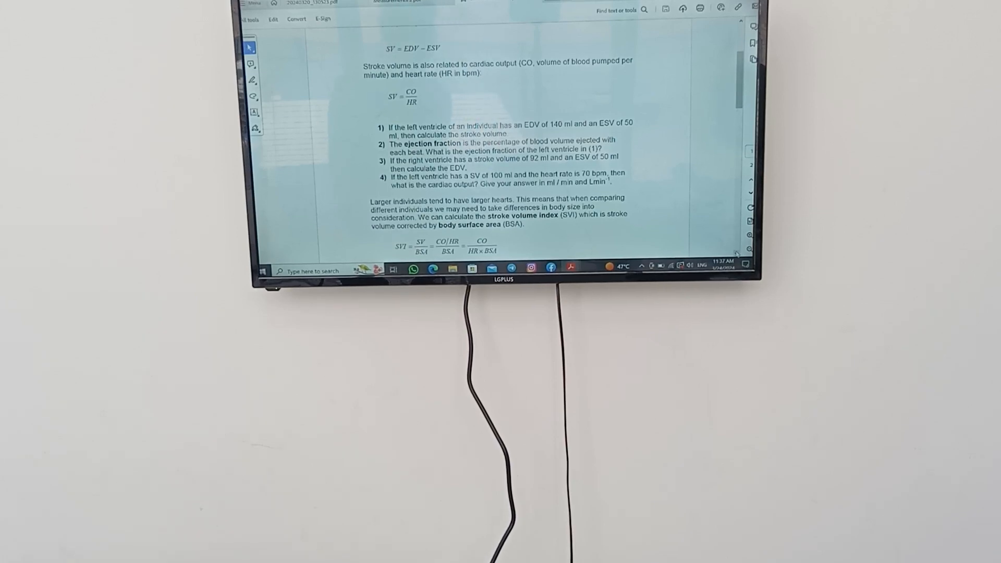
pyautogui.scroll(-3)
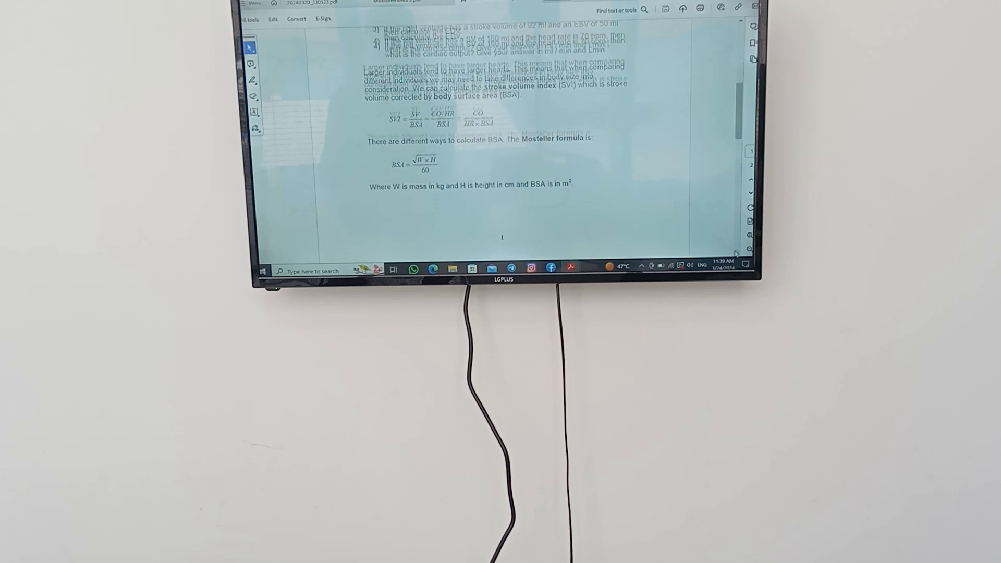
pyautogui.scroll(-3)
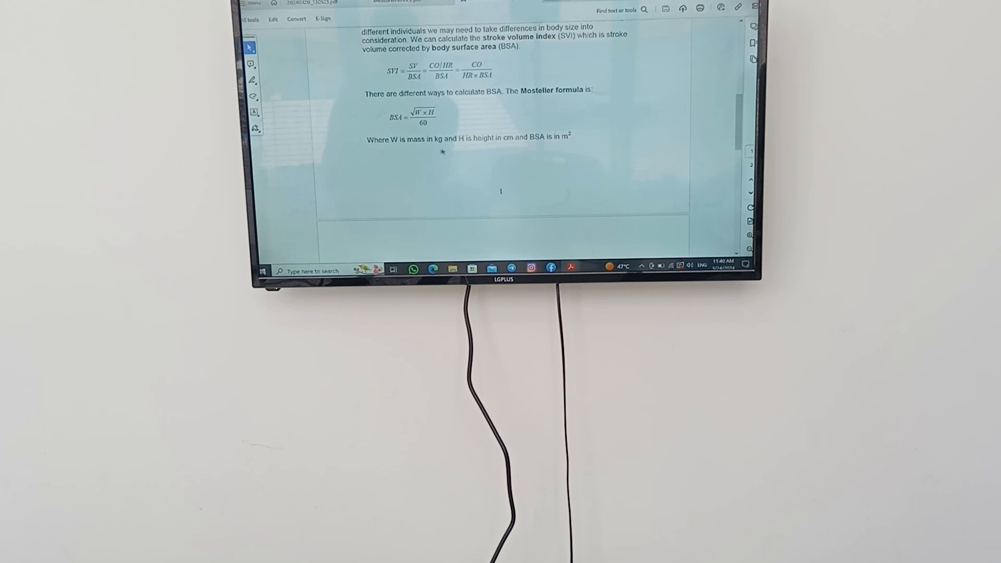
pyautogui.moveTo(508, 143)
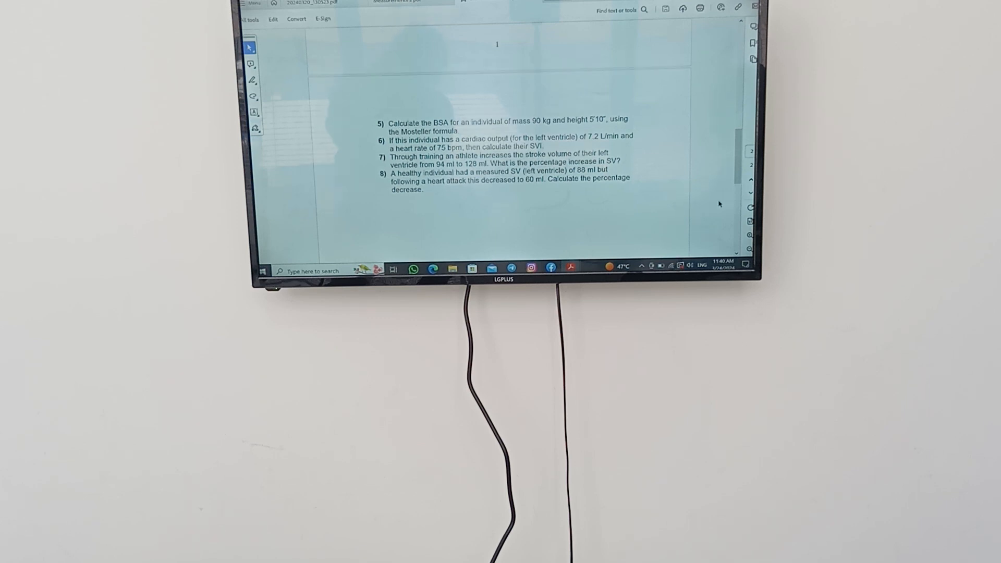
pyautogui.scroll(-3)
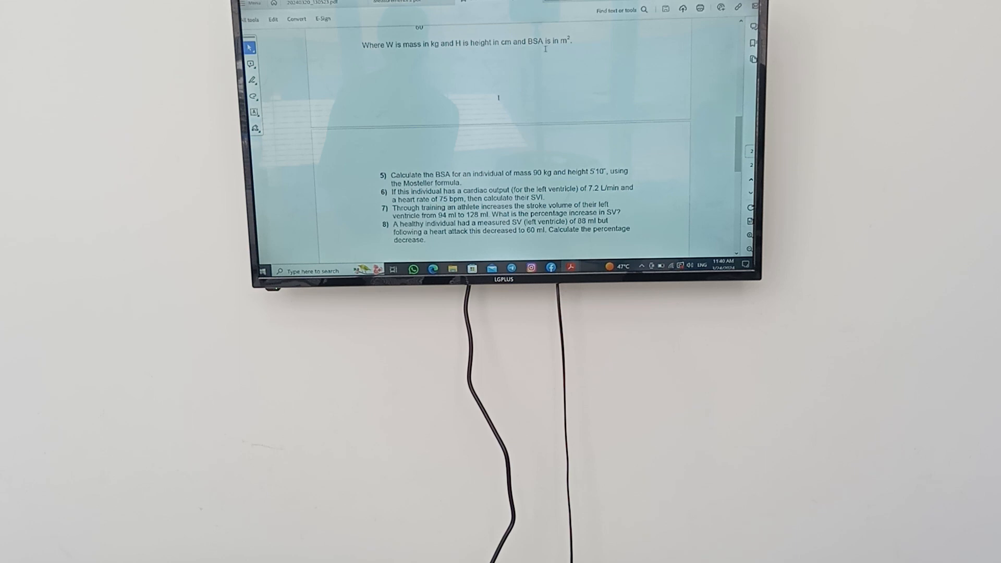
pyautogui.moveTo(561, 49)
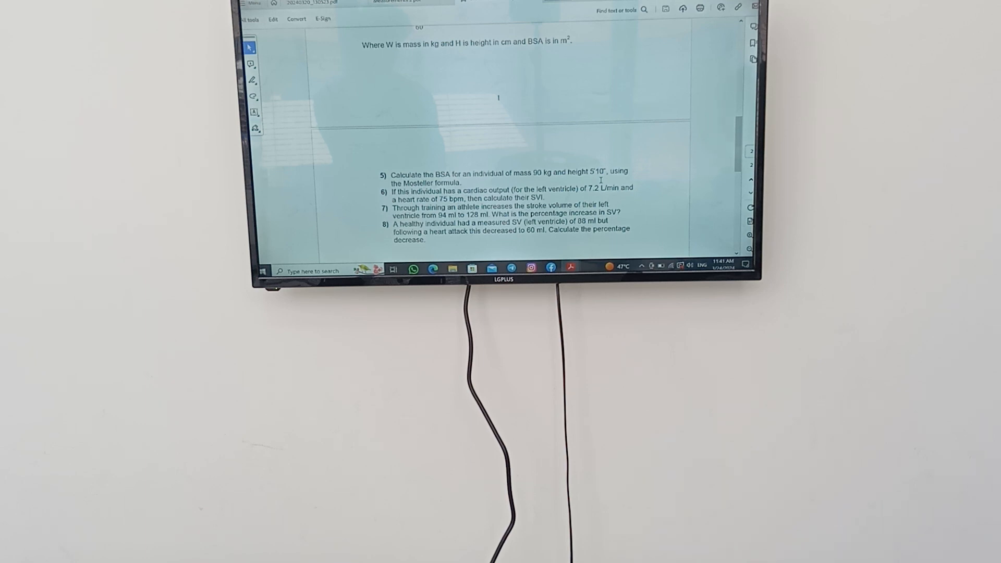
pyautogui.moveTo(591, 156)
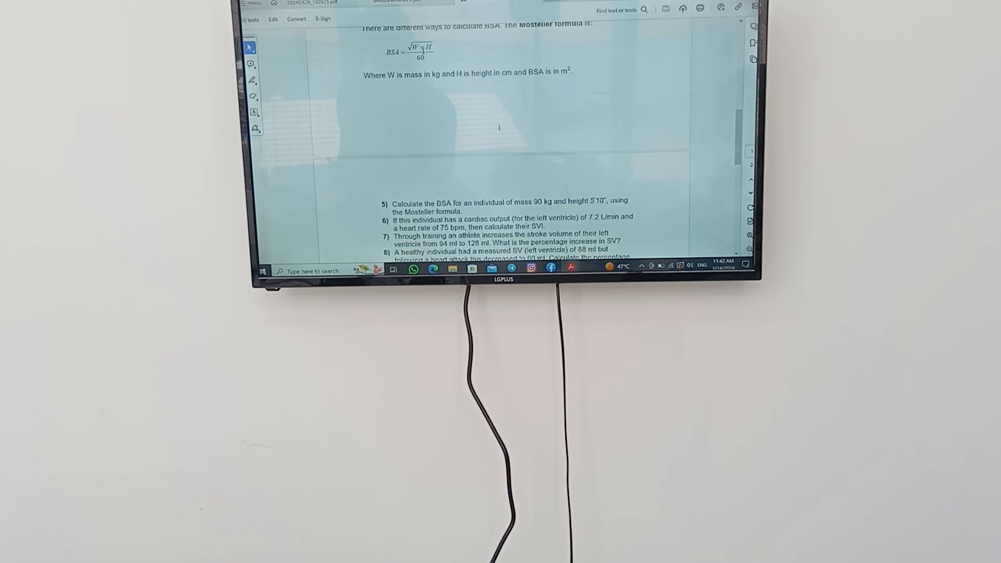
pyautogui.moveTo(491, 89)
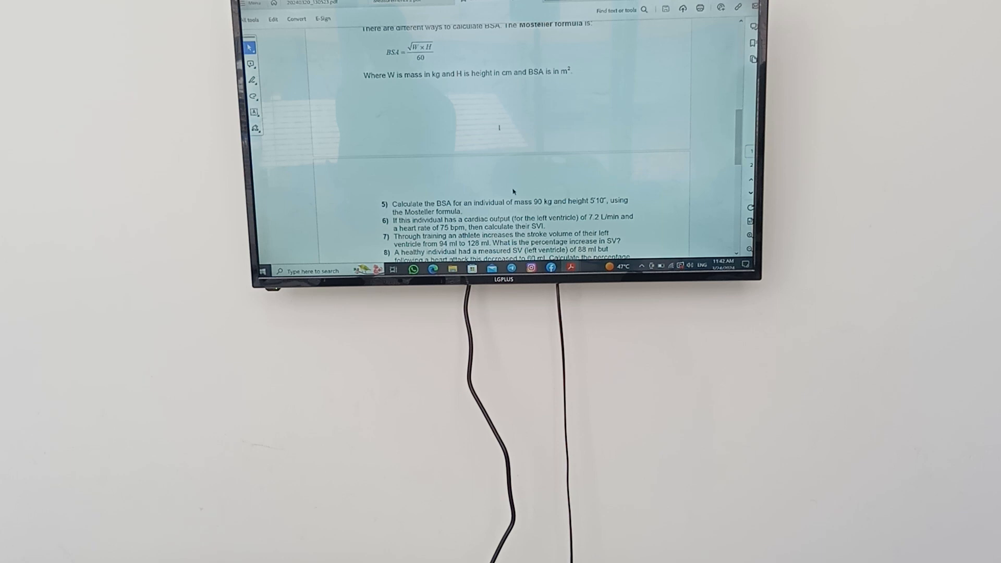
pyautogui.moveTo(470, 109)
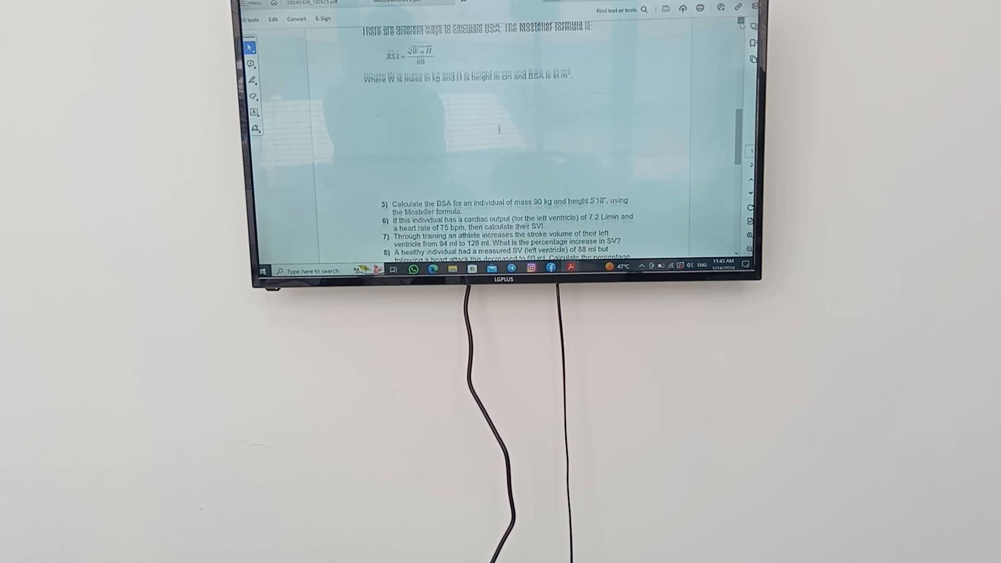
pyautogui.scroll(-3)
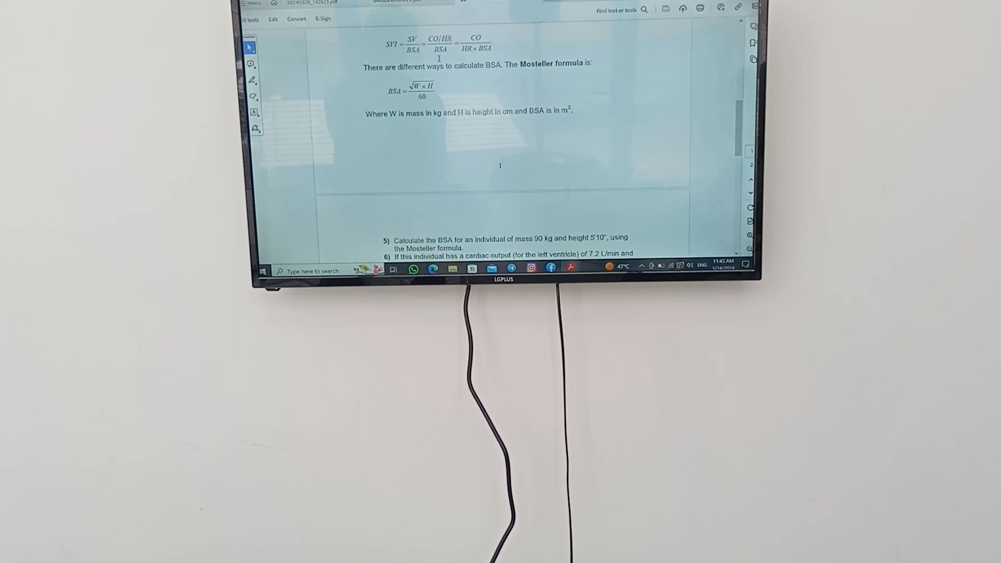
pyautogui.moveTo(611, 123)
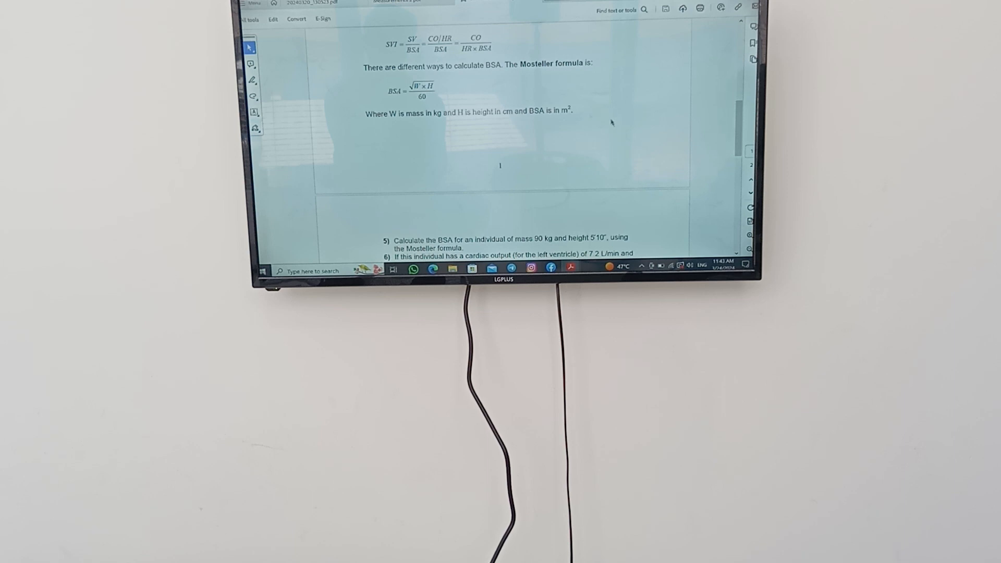
pyautogui.moveTo(473, 101)
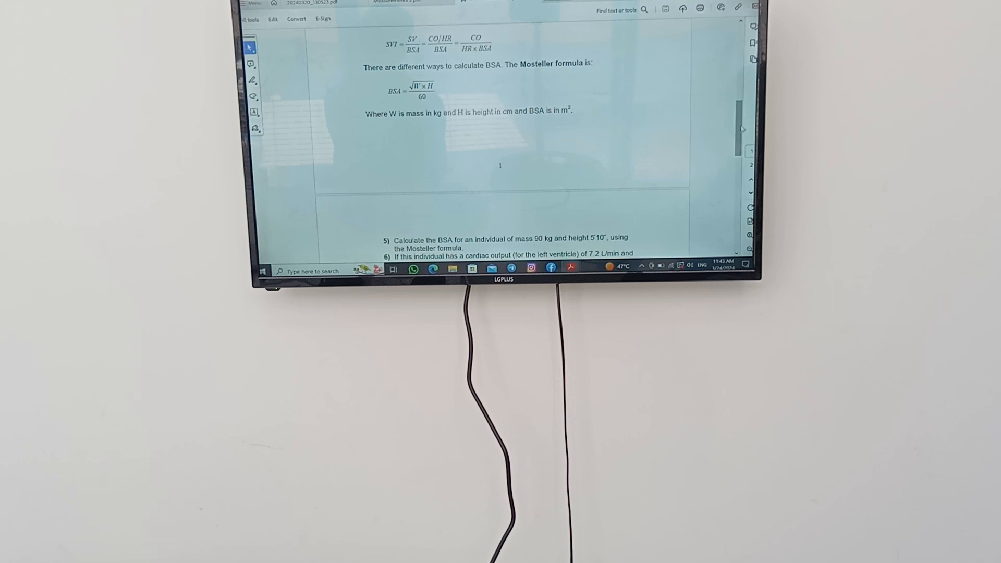
pyautogui.scroll(-3)
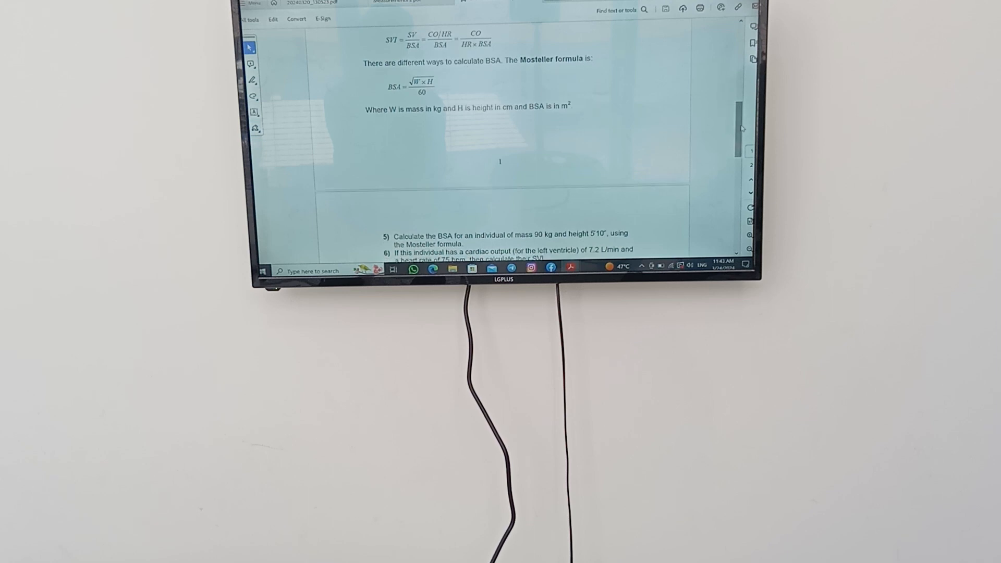
pyautogui.scroll(-3)
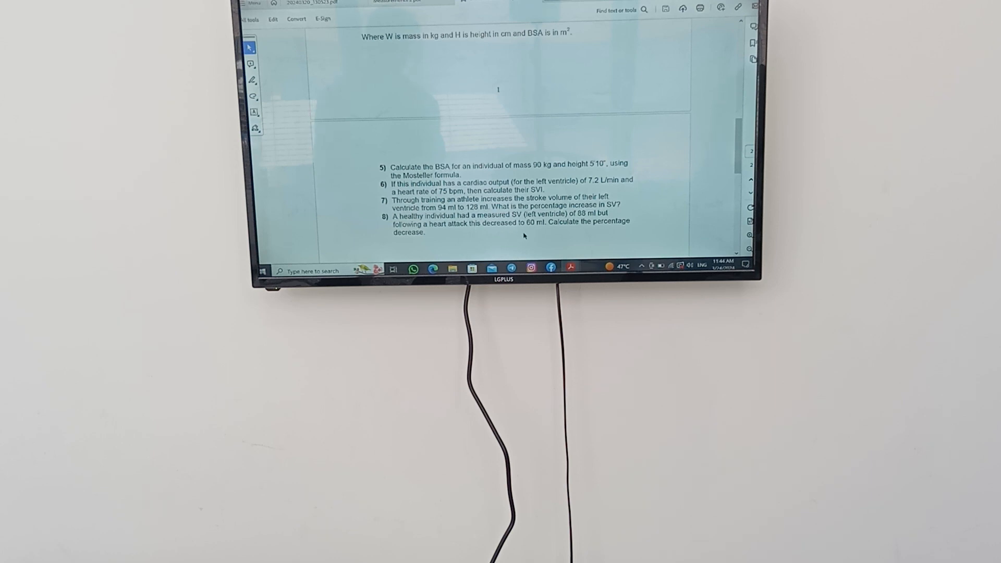
pyautogui.moveTo(613, 231)
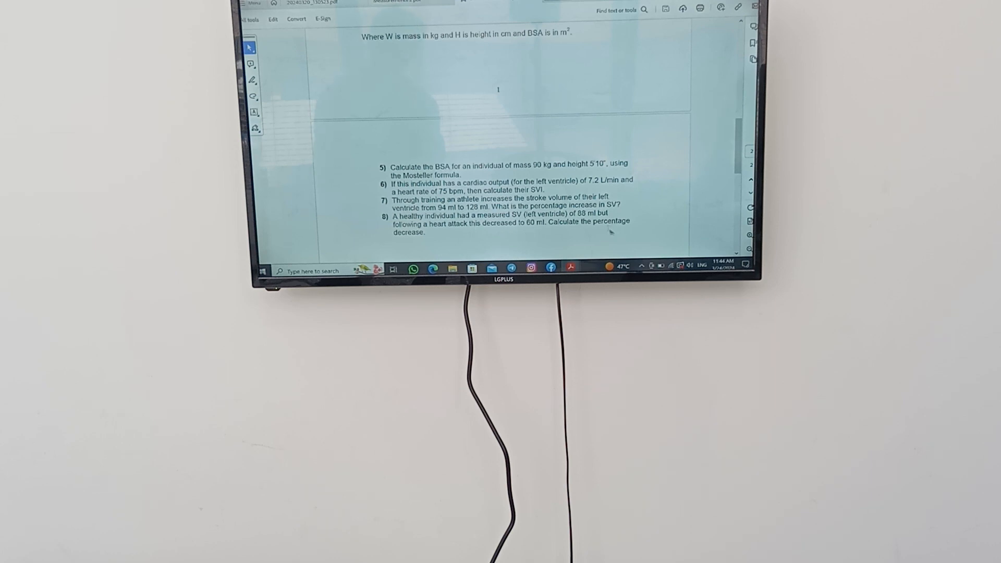